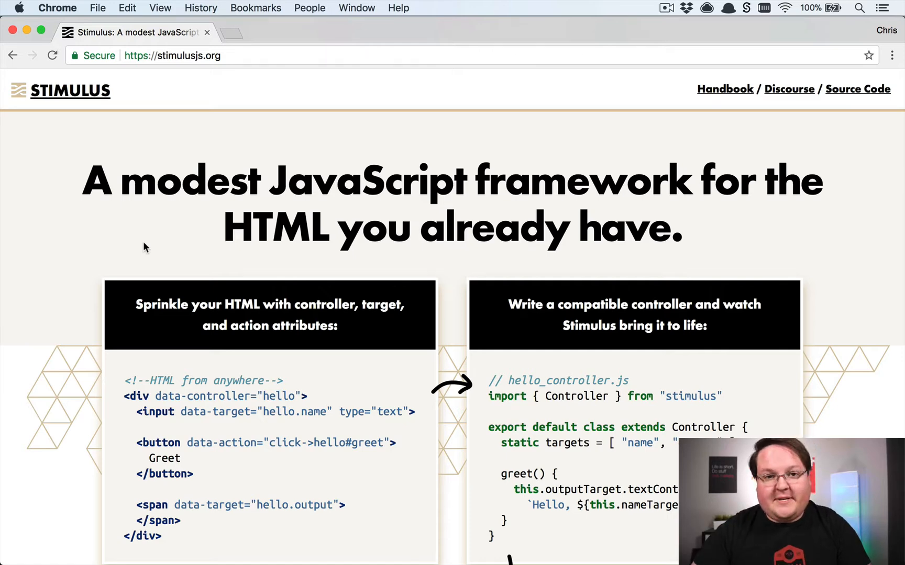
{"action": "mouse_move", "coordinate": [115, 258]}
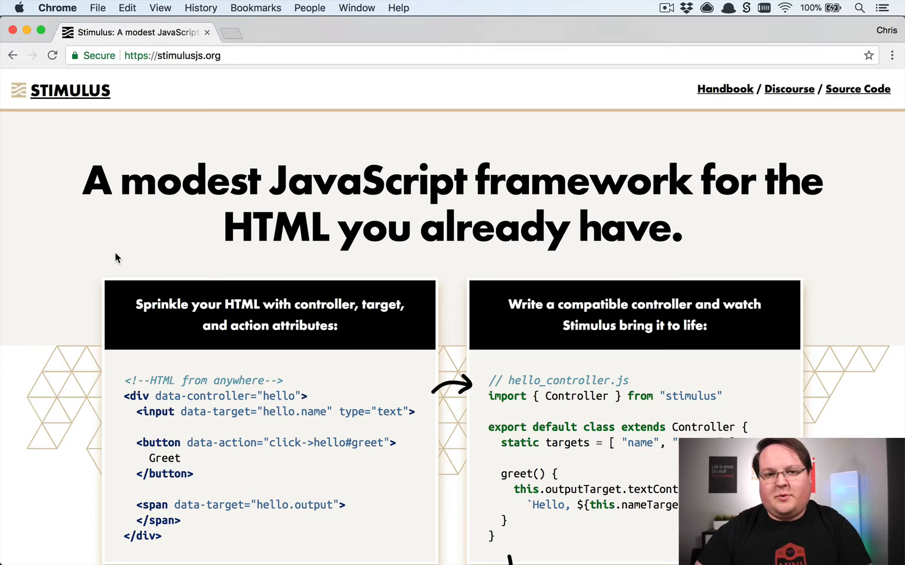
{"action": "mouse_move", "coordinate": [135, 235]}
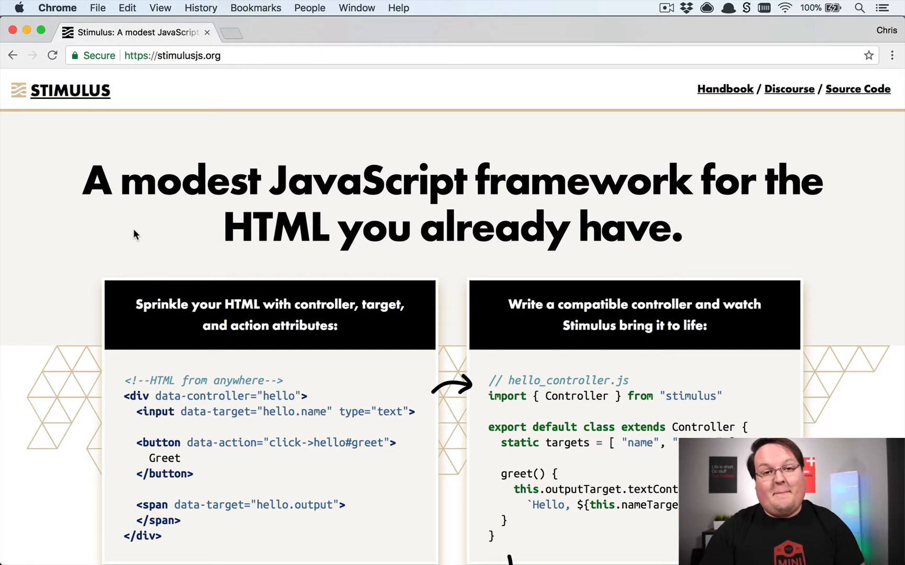
{"action": "mouse_move", "coordinate": [148, 230]}
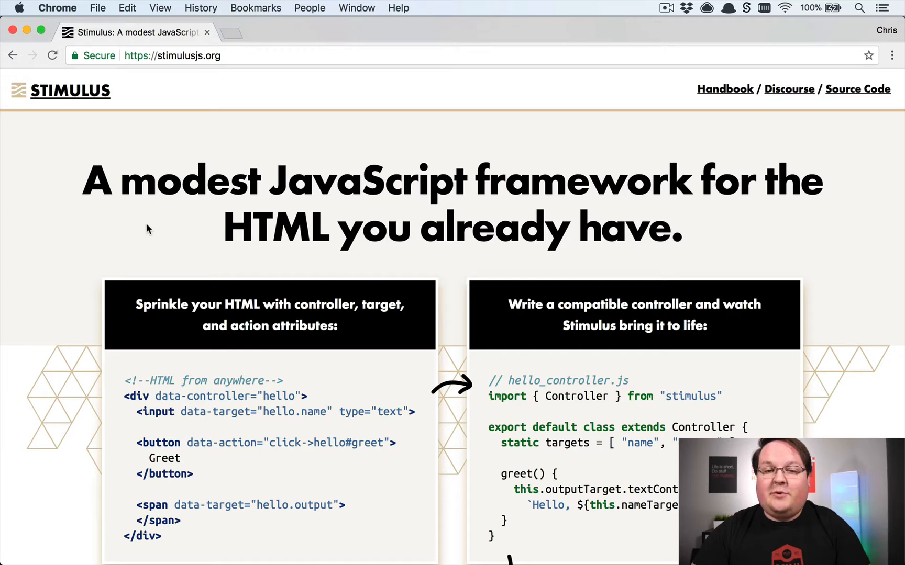
{"action": "mouse_move", "coordinate": [160, 238]}
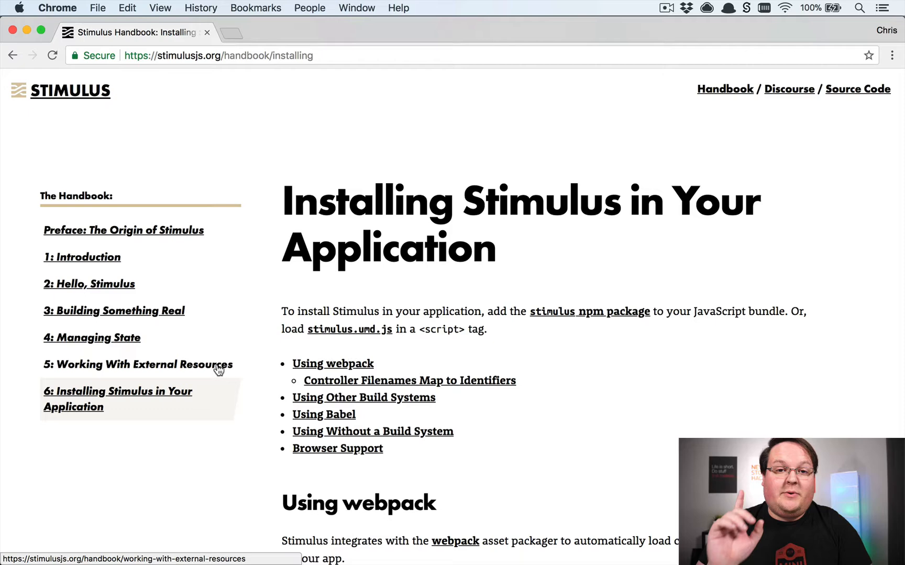
Step: Scroll through the handbook page 'Installing Stimulus in Your Application'
{"action": "scroll", "scroll_direction": "down", "scroll_amount": 3}
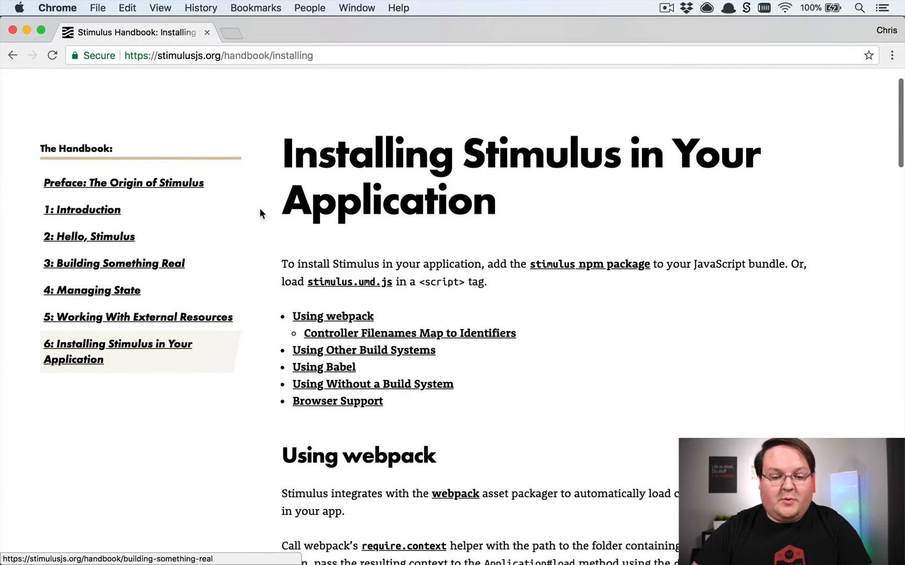
{"action": "key", "text": "cmd+tab"}
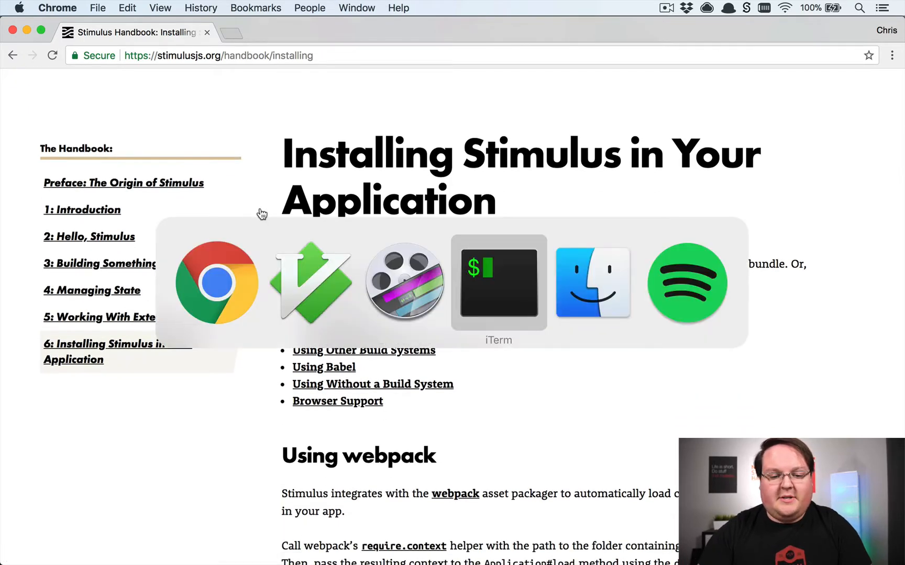
Step: Run 'yarn add stimulus' in the tweeter project terminal
{"action": "left_click", "coordinate": [499, 283]}
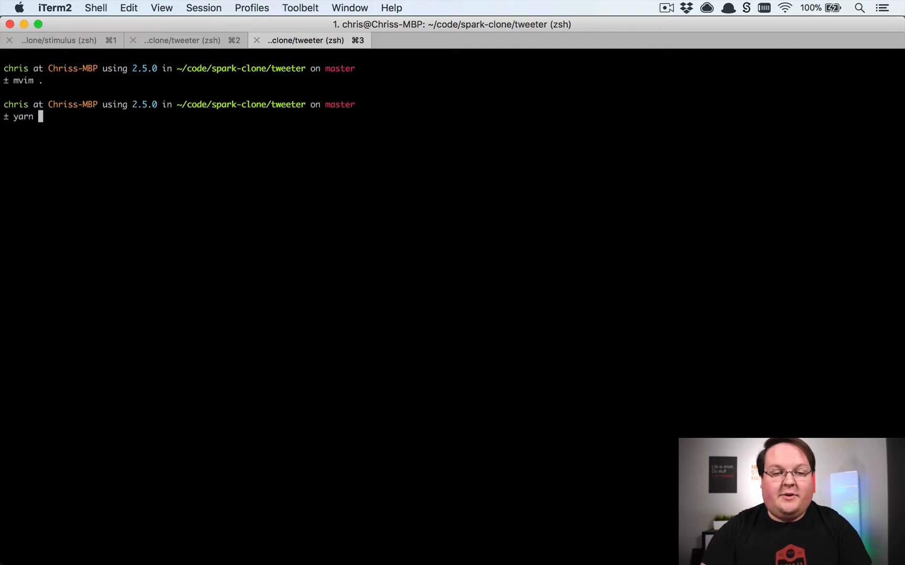
{"action": "type", "text": "add stimuls"}
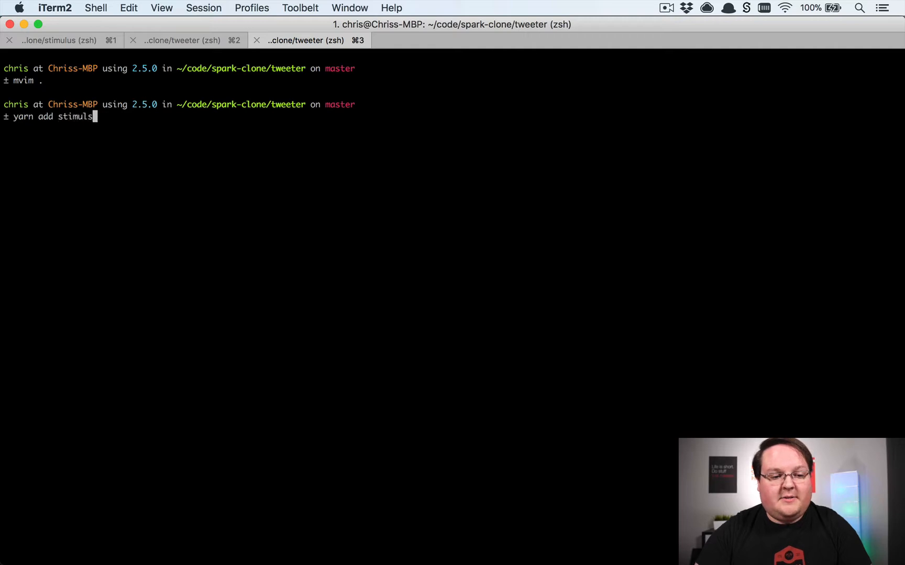
{"action": "key", "text": "Return"}
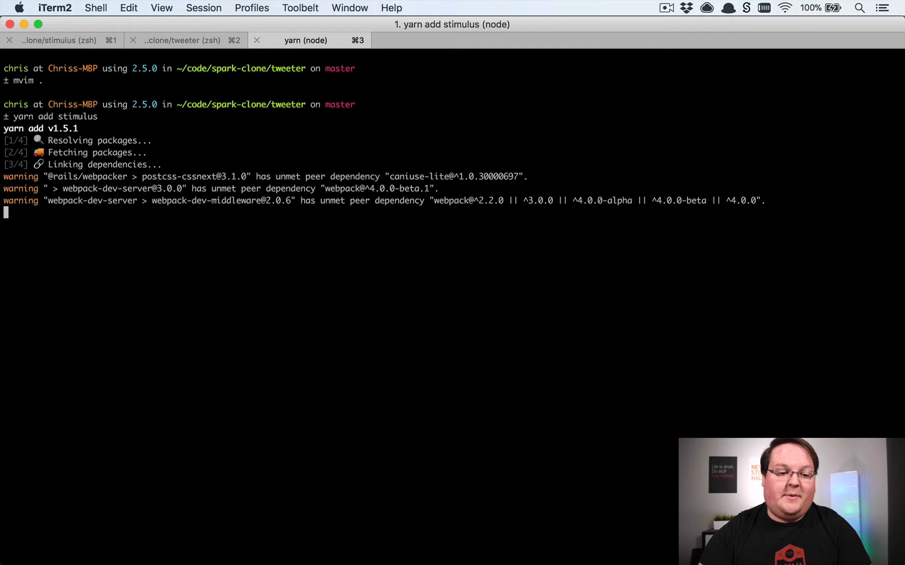
{"action": "key", "text": "cmd+tab"}
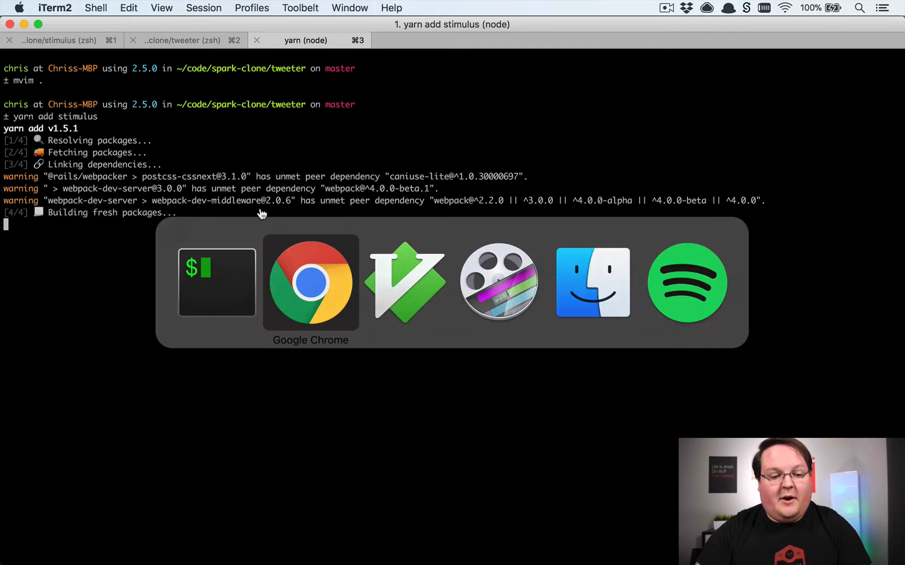
Step: Copy the webpack Stimulus setup snippet from the handbook page
{"action": "left_click", "coordinate": [311, 283]}
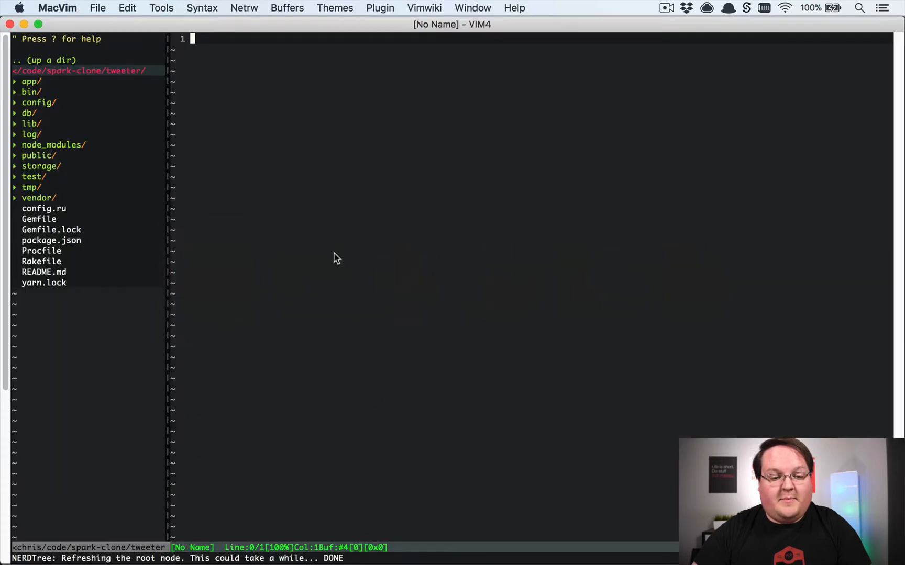
Step: Open app/javascript/packs/application.js and line-select the application start, require.context and load lines
{"action": "left_click", "coordinate": [29, 81]}
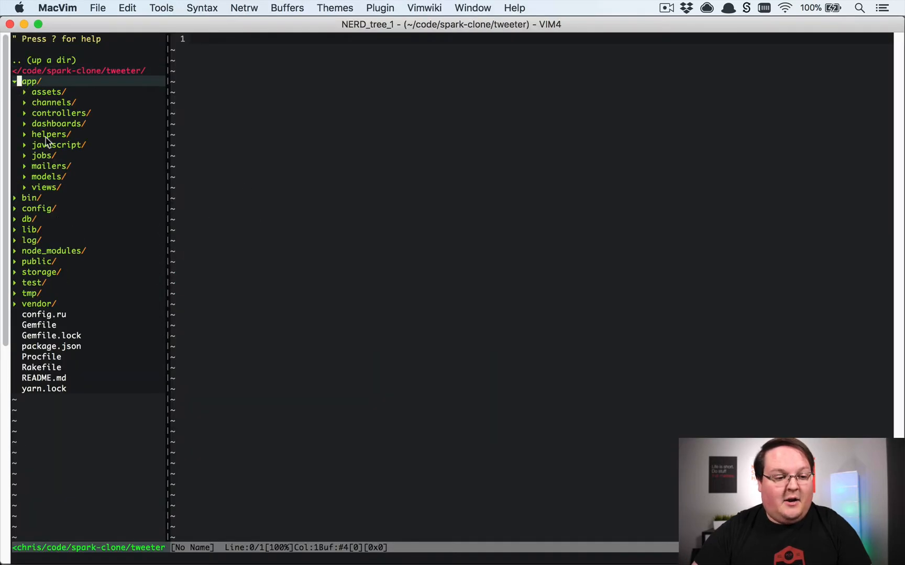
{"action": "left_click", "coordinate": [58, 145]}
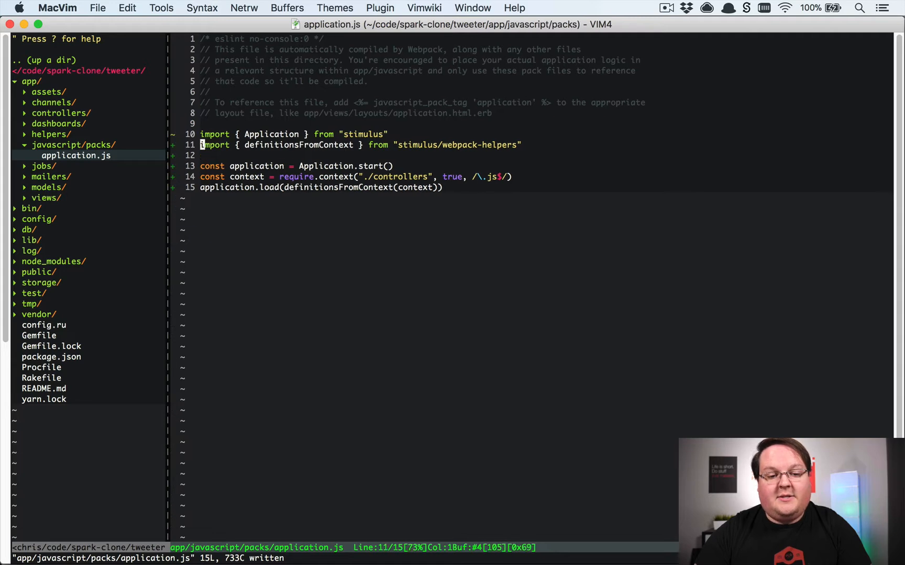
{"action": "key", "text": "V"}
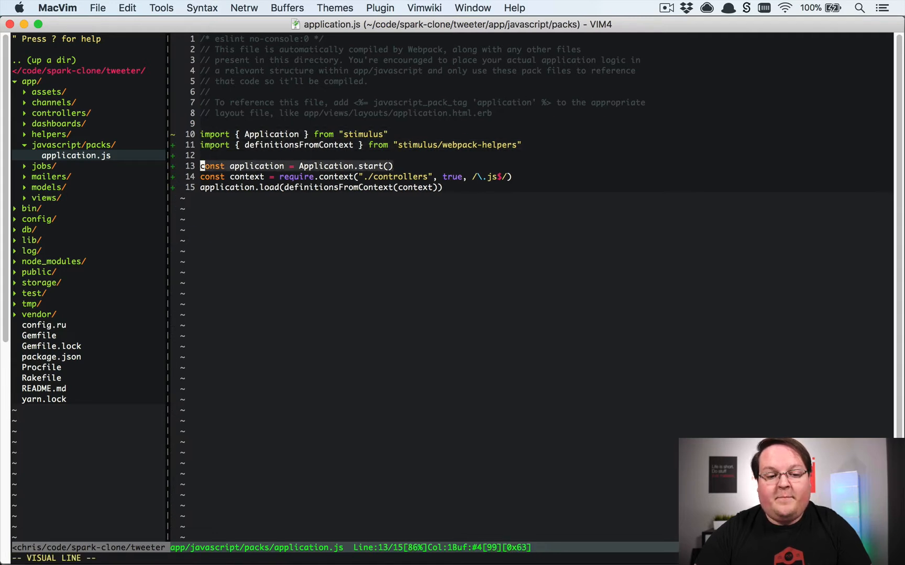
{"action": "key", "text": "j"}
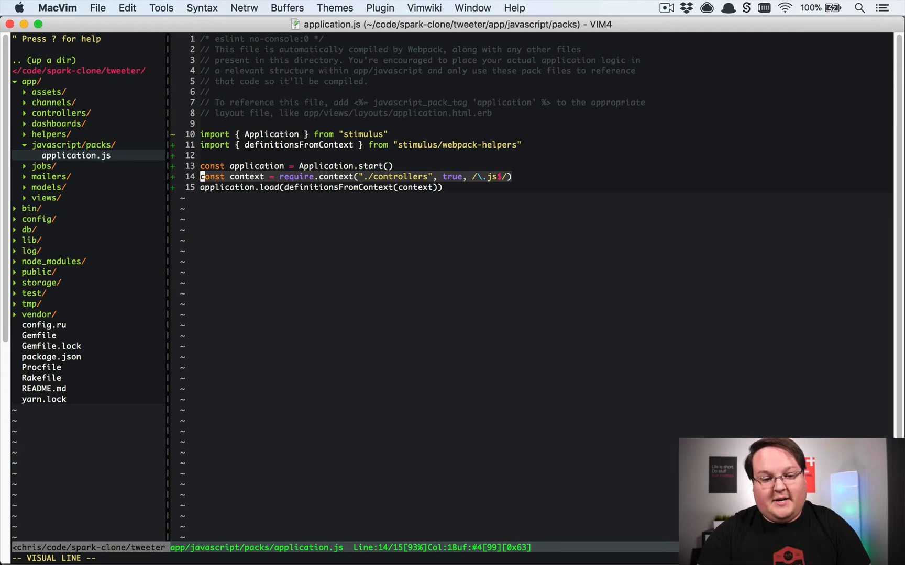
{"action": "key", "text": "j"}
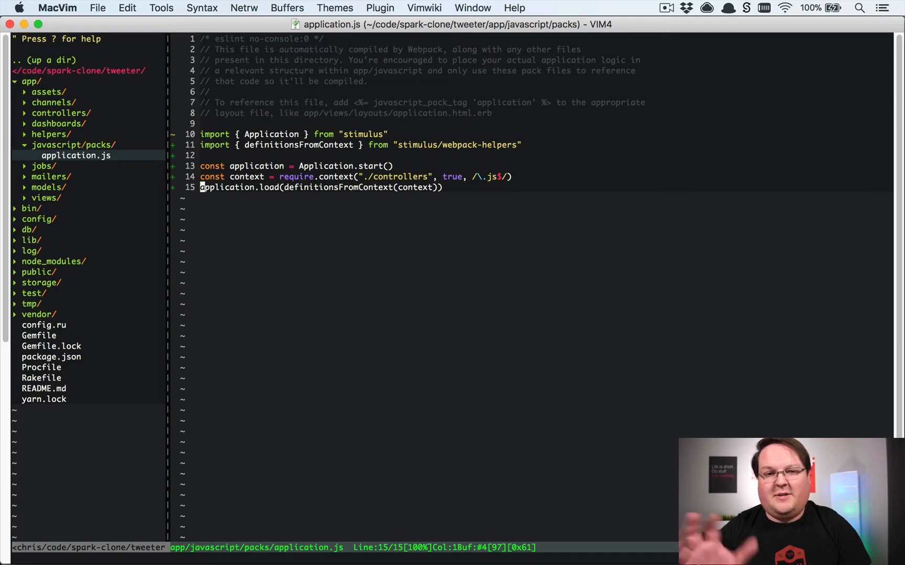
{"action": "mouse_move", "coordinate": [360, 222]}
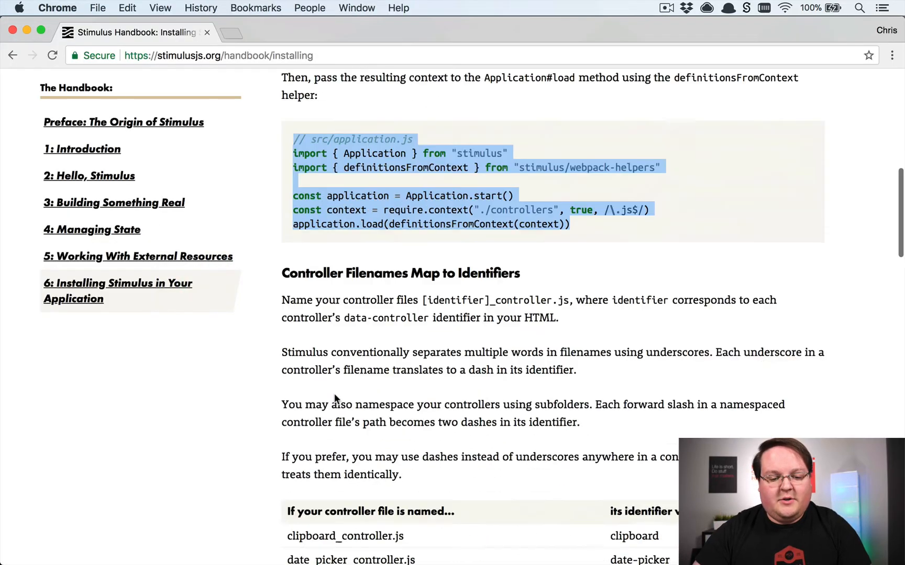
{"action": "scroll", "scroll_direction": "down", "scroll_amount": 3}
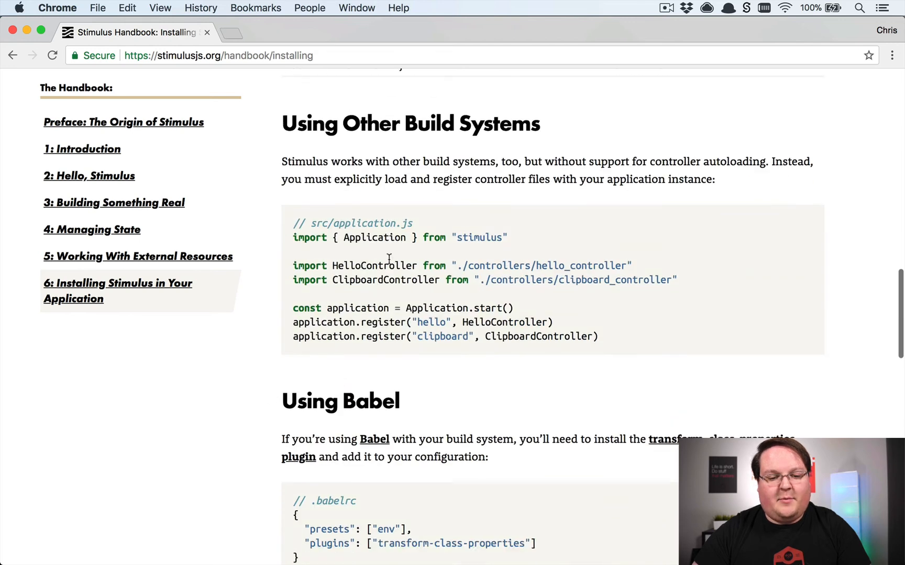
{"action": "left_click_drag", "start_coordinate": [293, 266], "coordinate": [632, 266]}
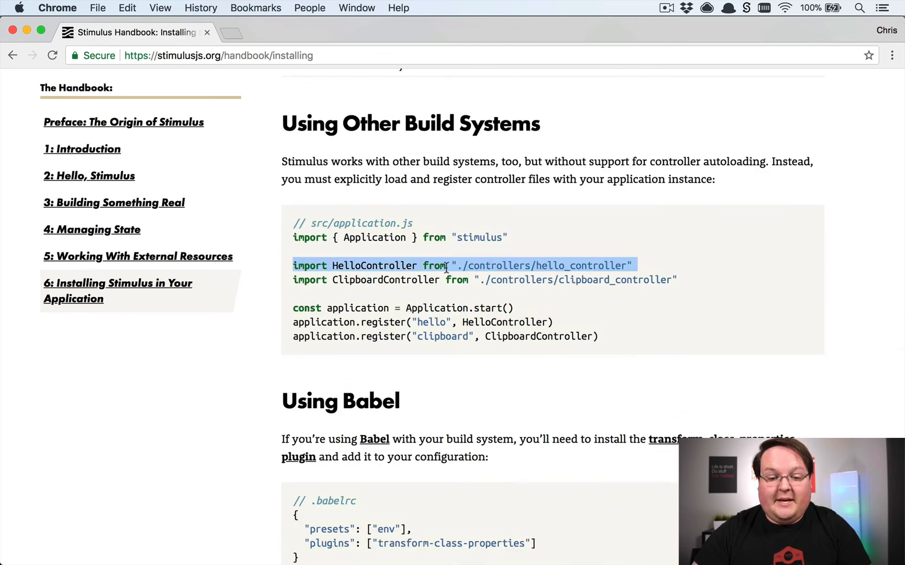
{"action": "mouse_move", "coordinate": [379, 258]}
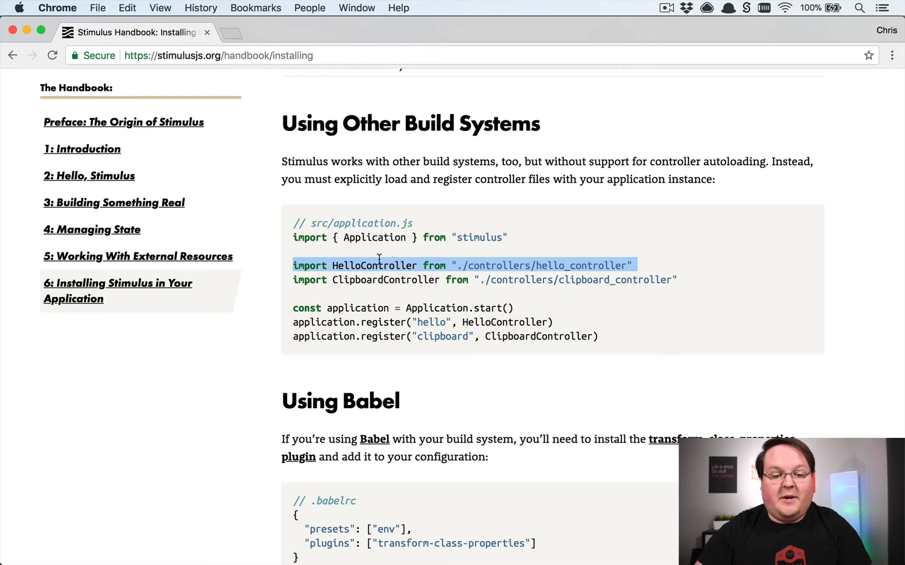
{"action": "mouse_move", "coordinate": [422, 265]}
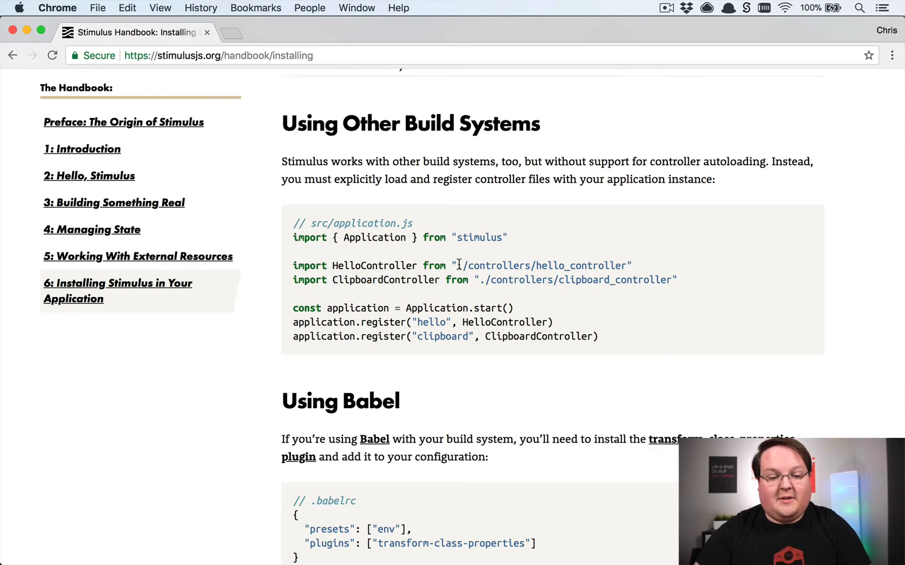
{"action": "scroll", "scroll_direction": "up", "scroll_amount": 3}
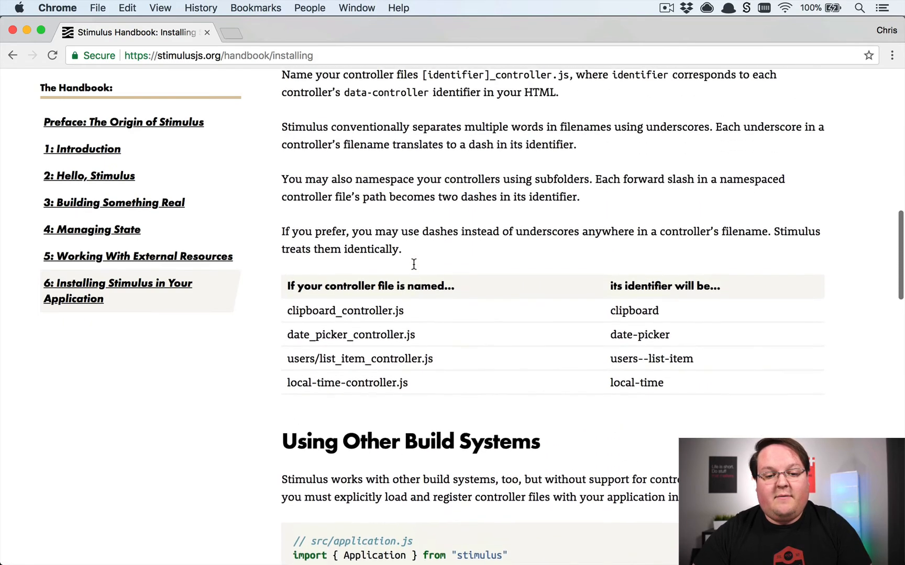
{"action": "scroll", "scroll_direction": "up", "scroll_amount": 3}
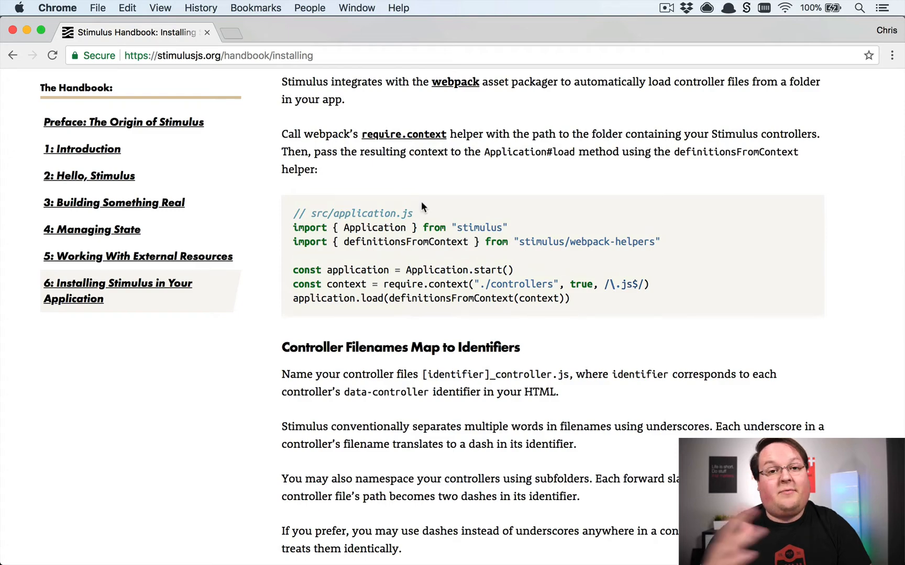
{"action": "scroll", "scroll_direction": "down", "scroll_amount": 3}
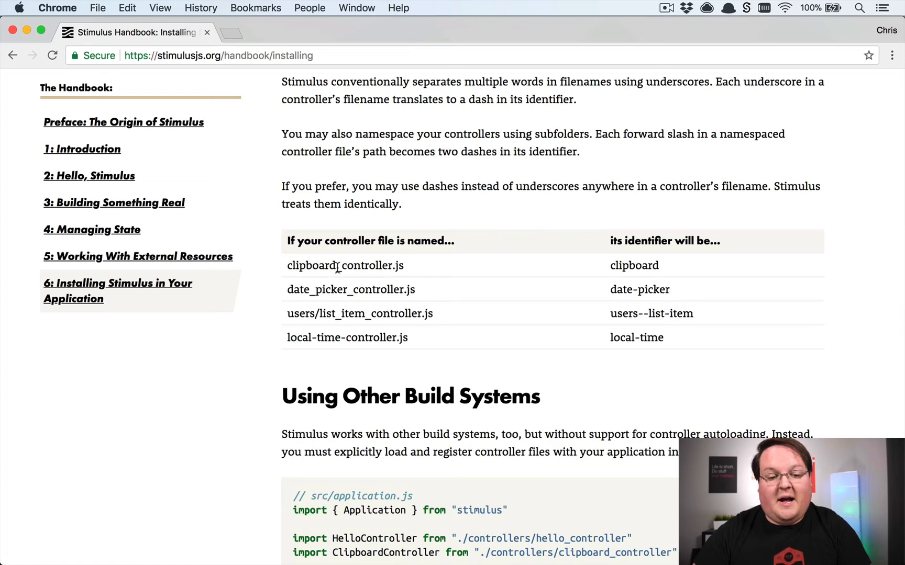
{"action": "mouse_move", "coordinate": [317, 314]}
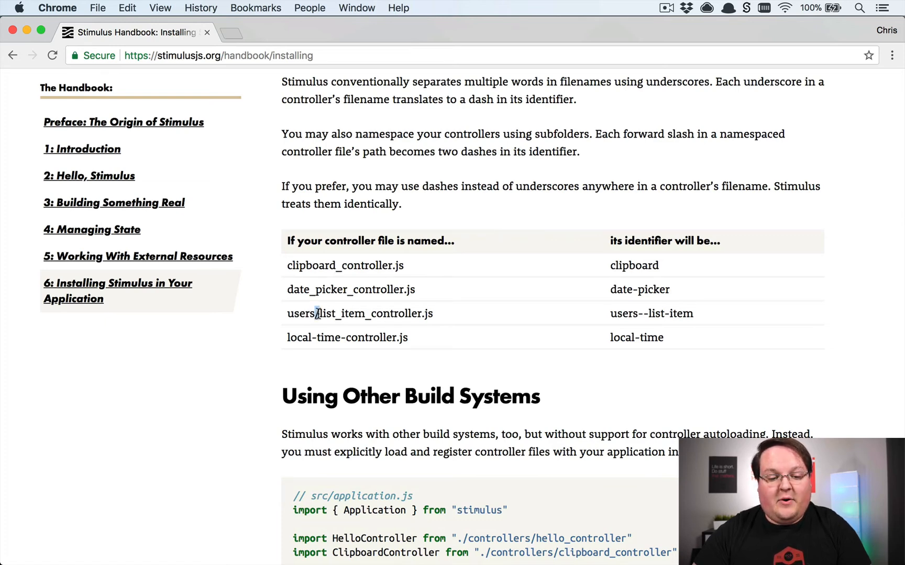